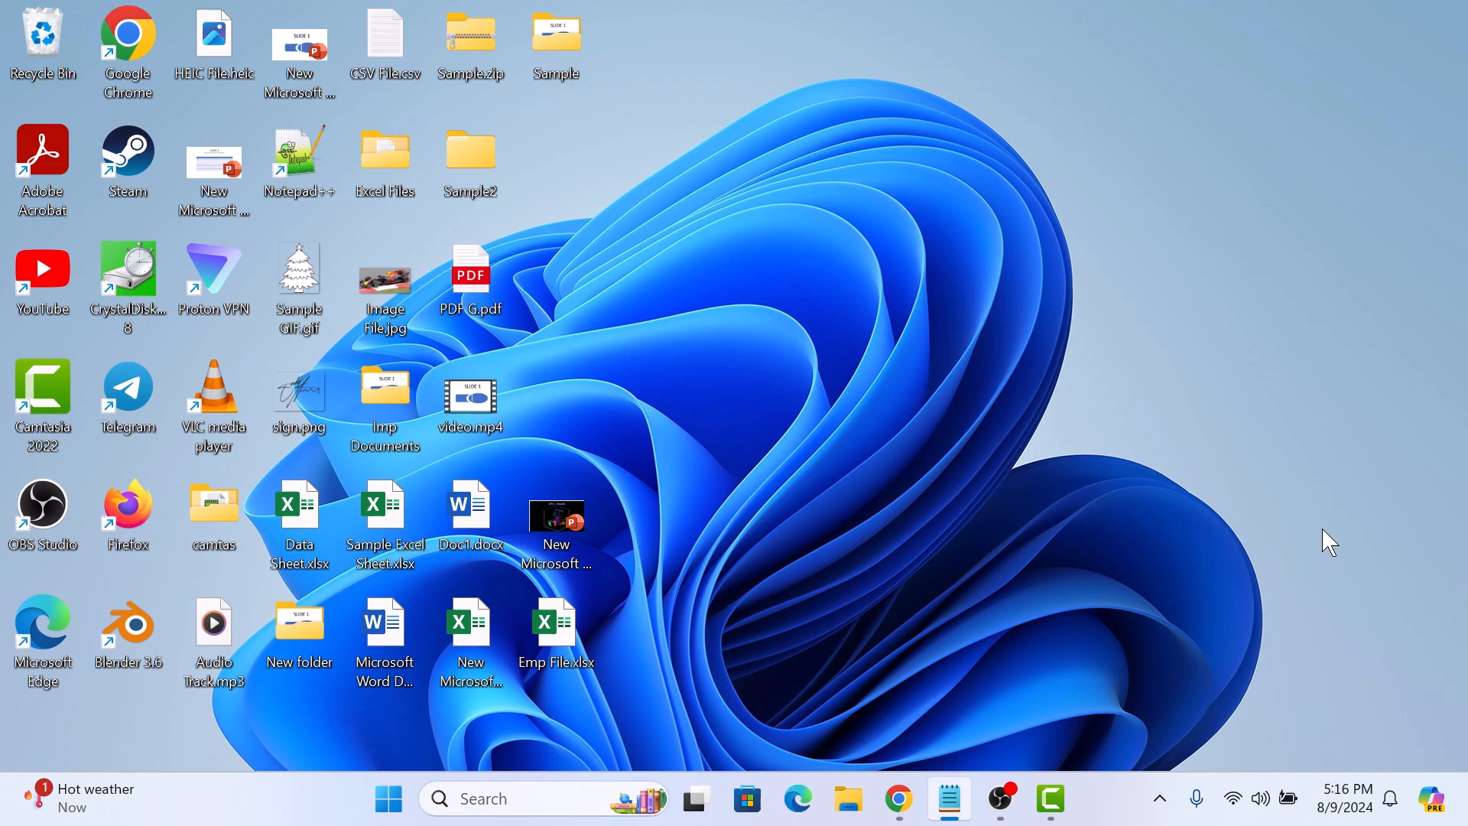
Switch from the desktop to the open Canva design tab in Chrome.
click(897, 798)
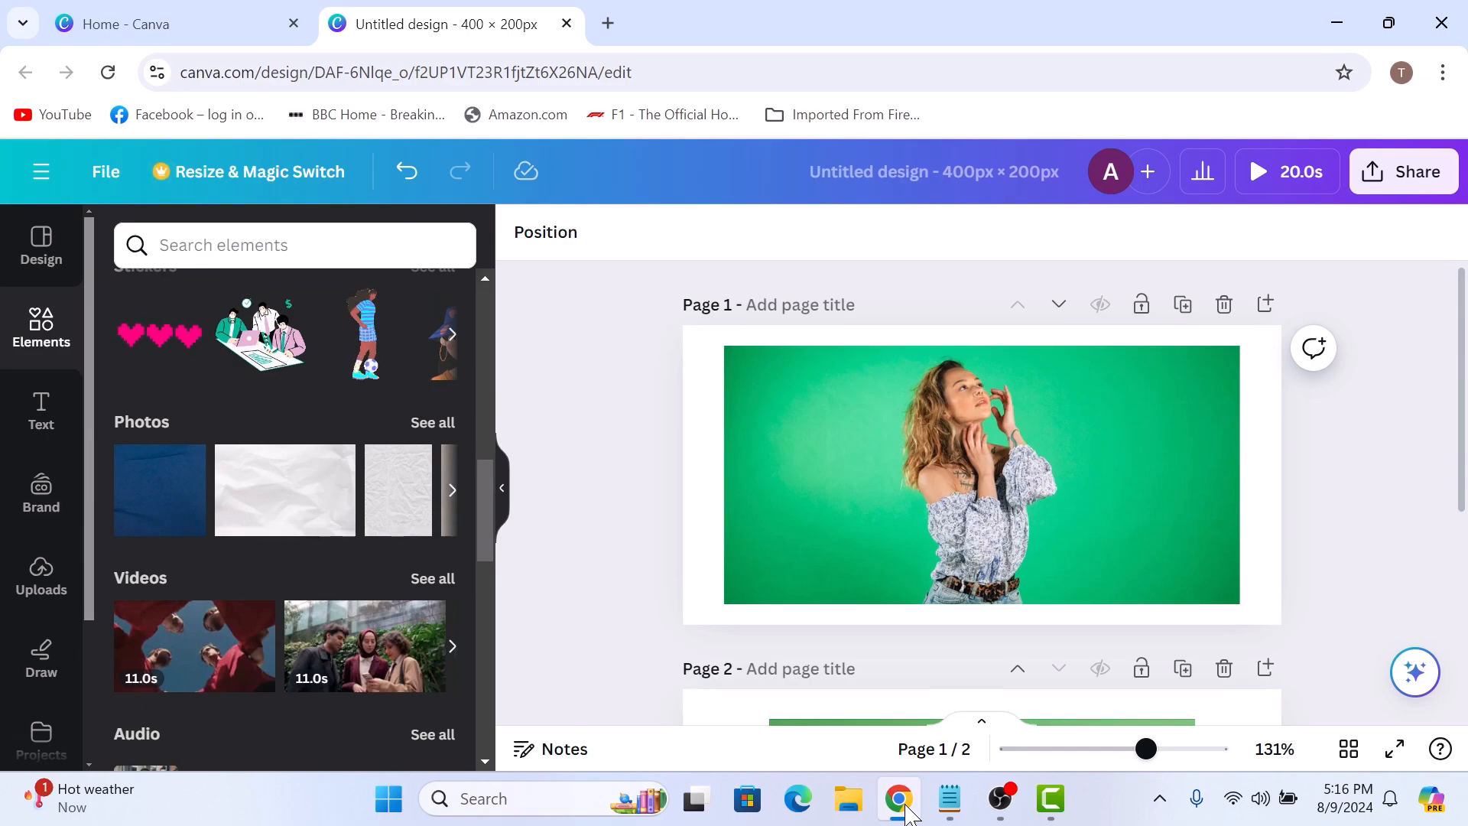
mouse_move(40, 570)
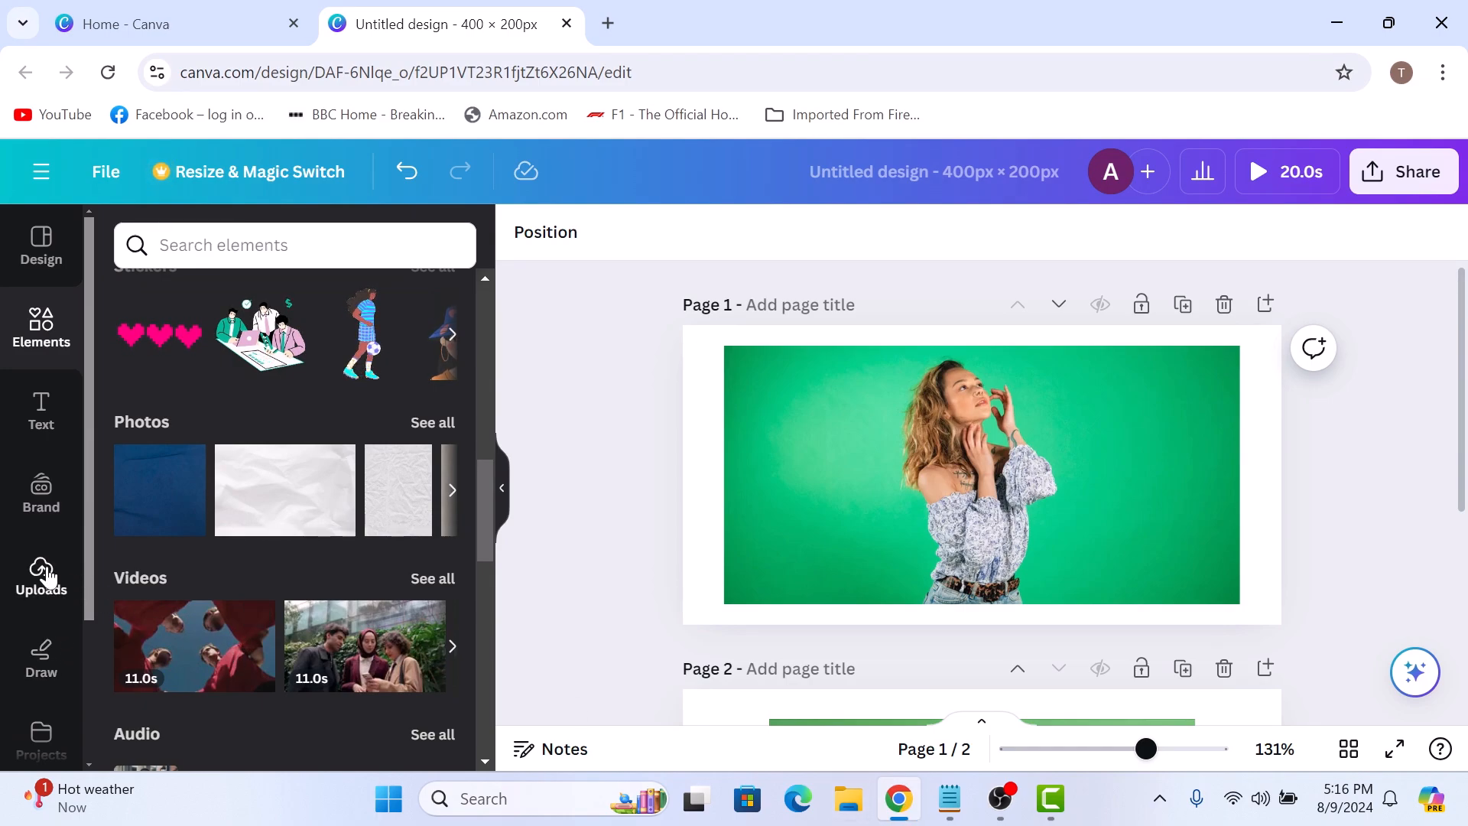
mouse_move(41, 576)
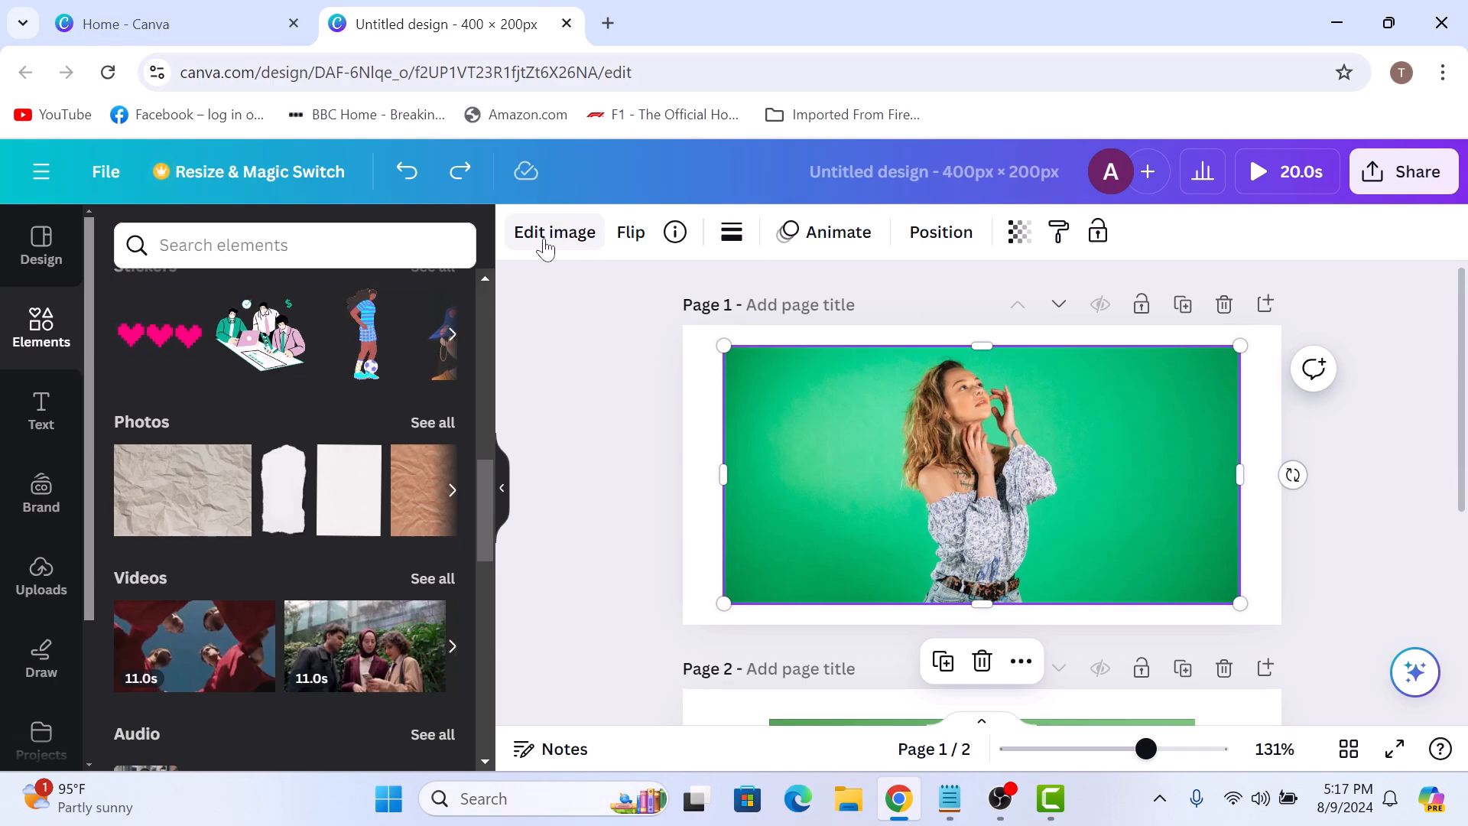
Apply BG Remover from Edit image to the woman's photo, leaving her on a white page.
click(554, 232)
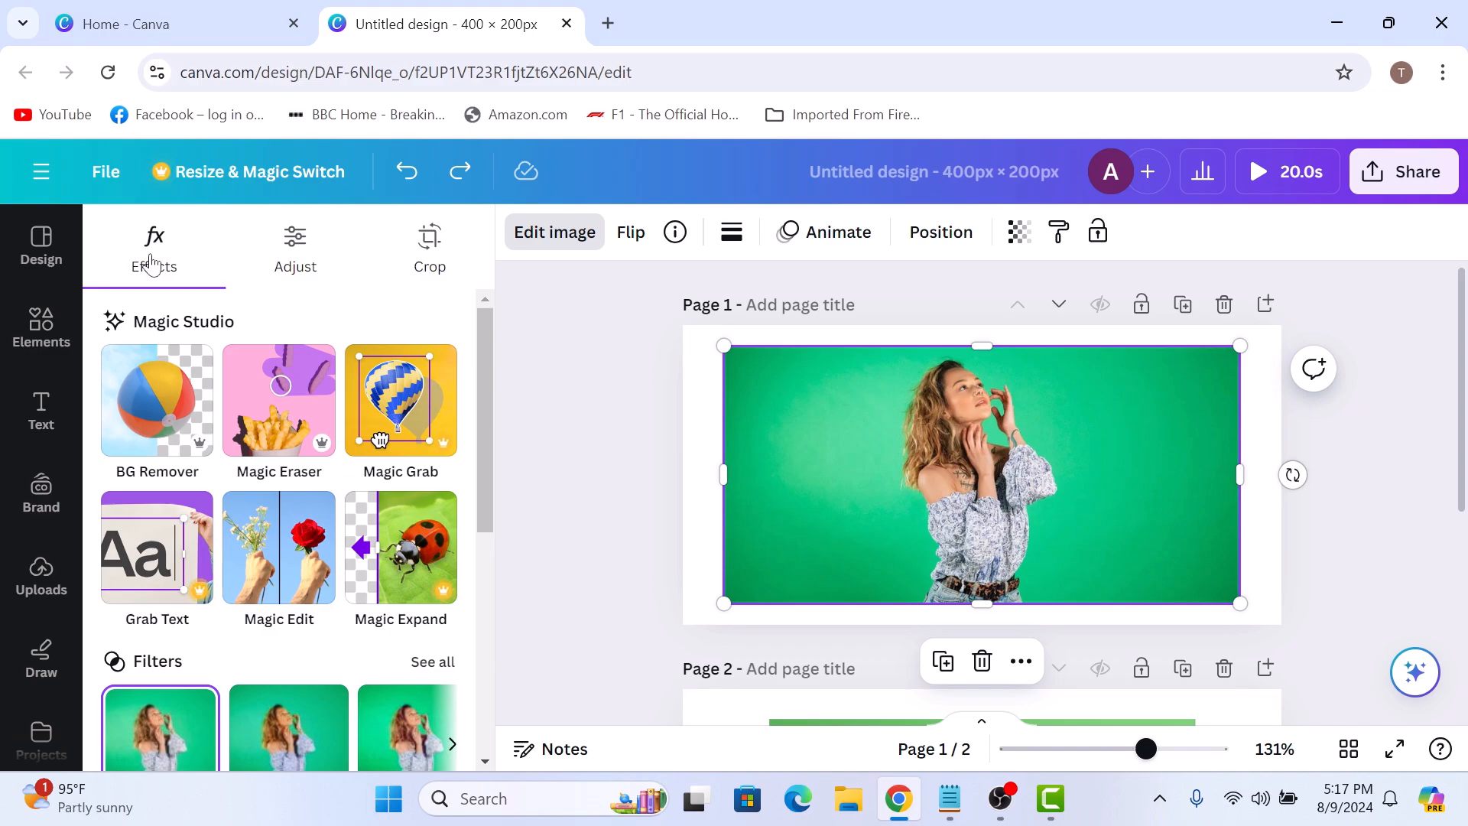
mouse_move(156, 398)
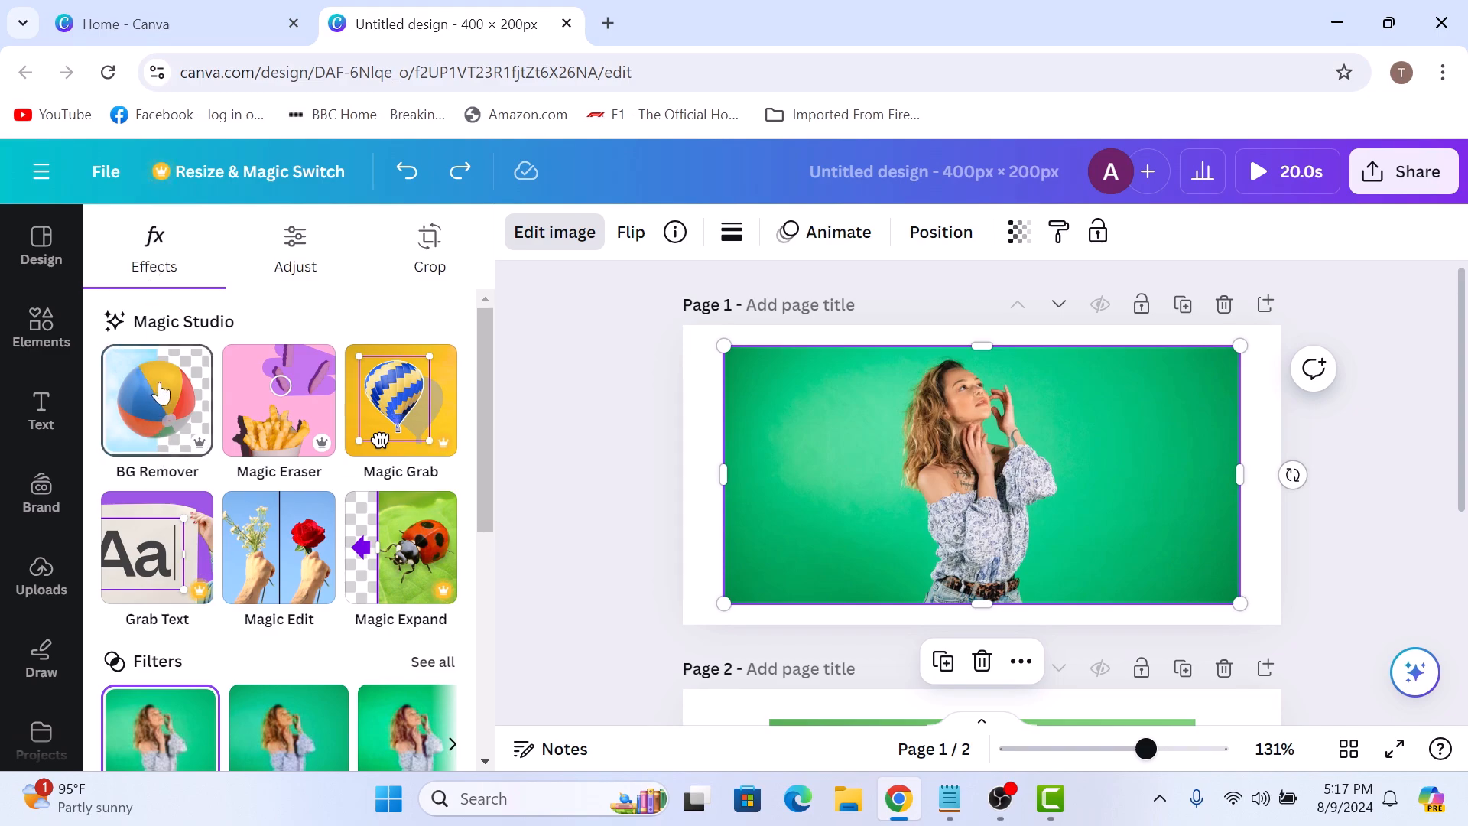
click(156, 399)
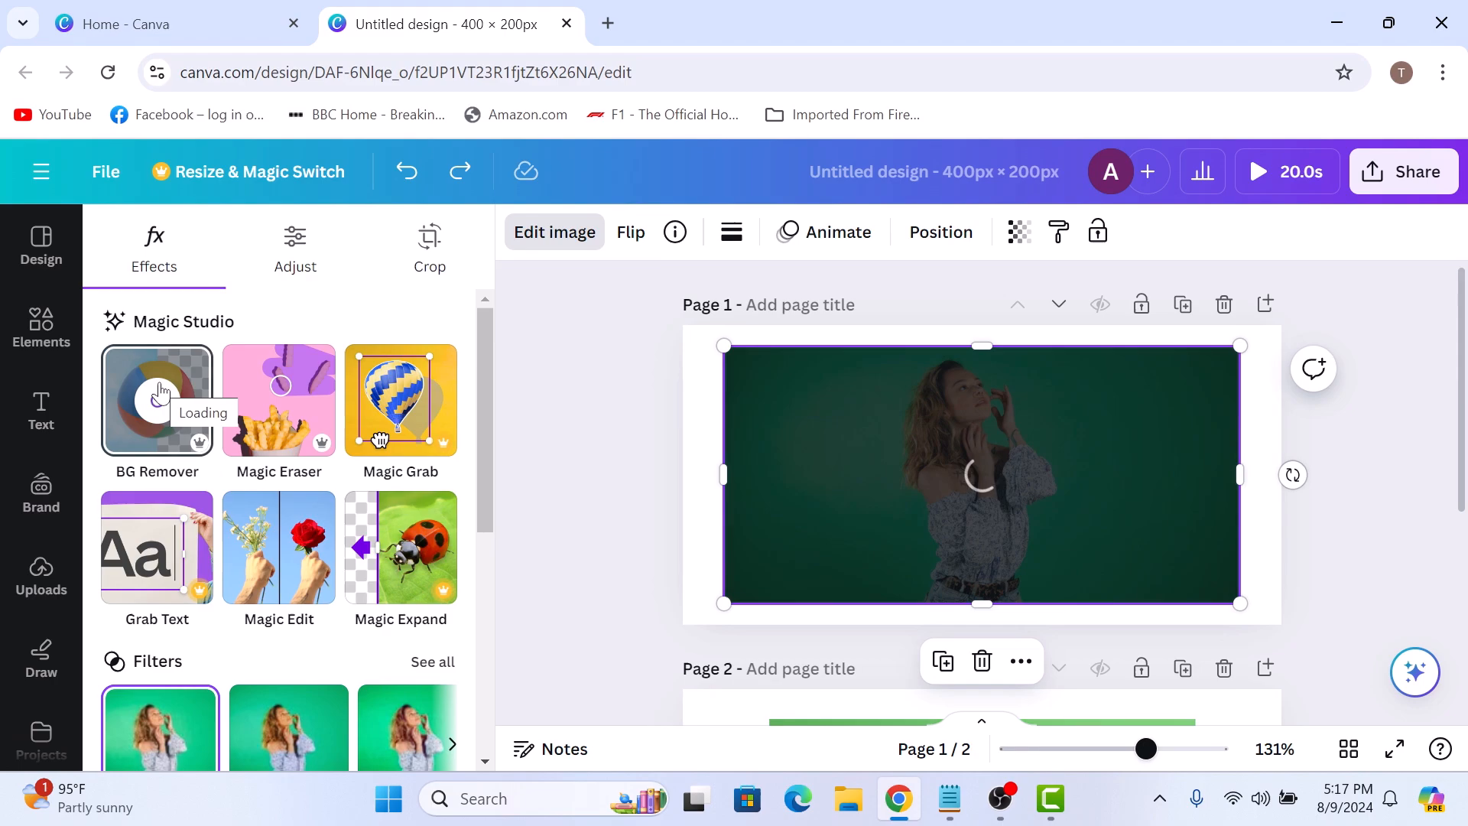
click(156, 399)
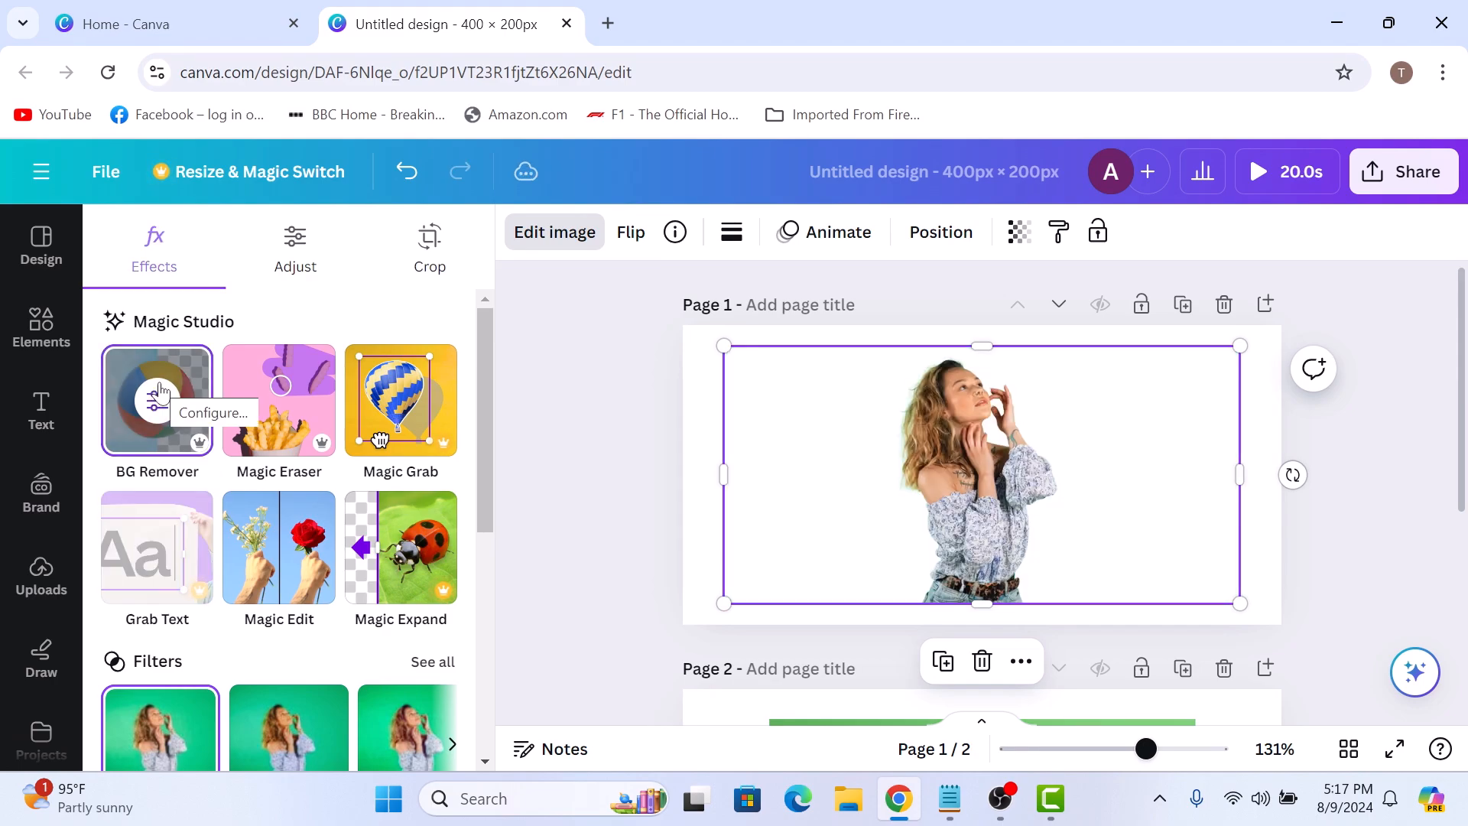
mouse_move(888, 503)
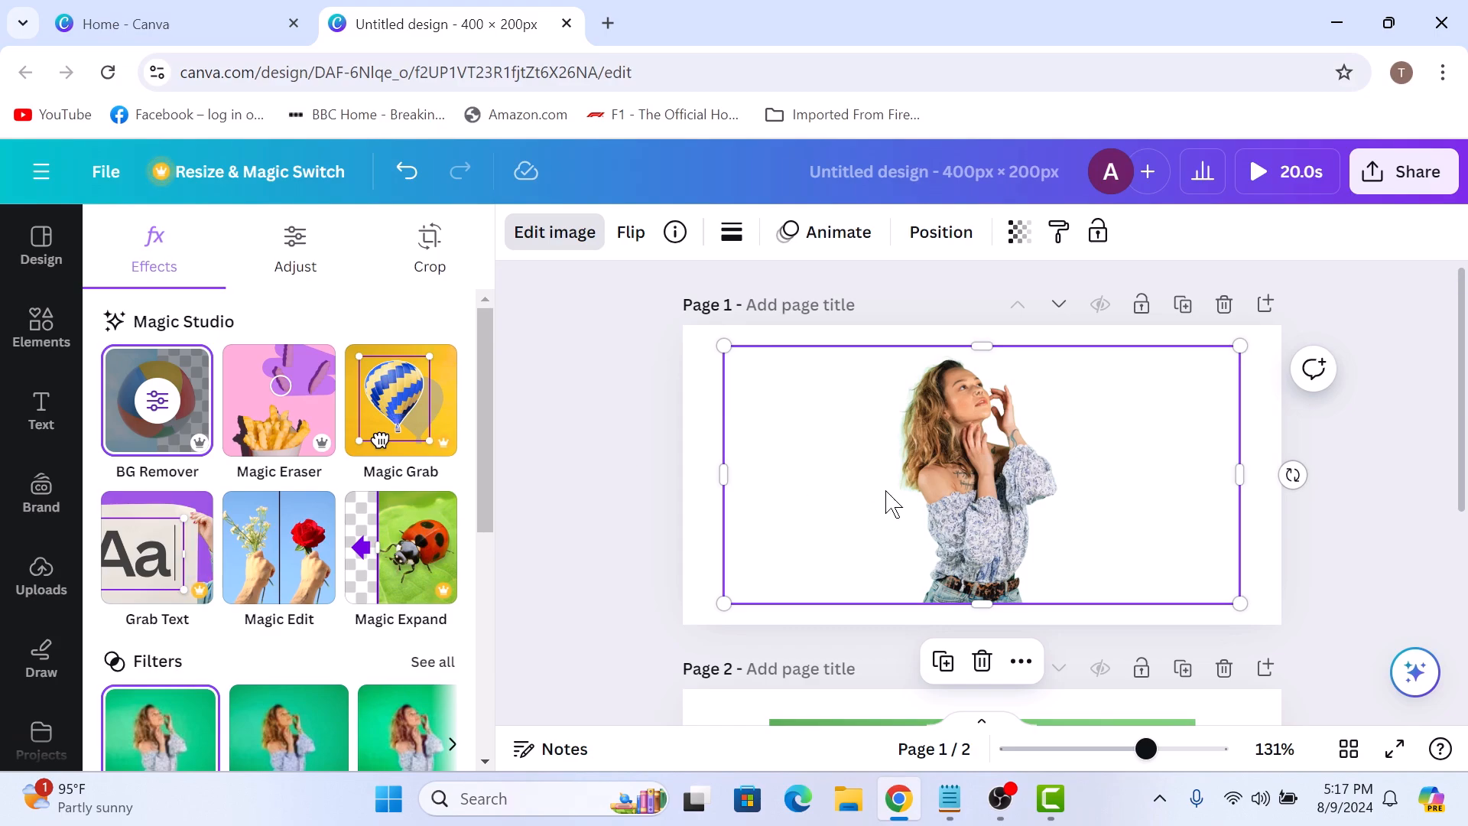
click(39, 331)
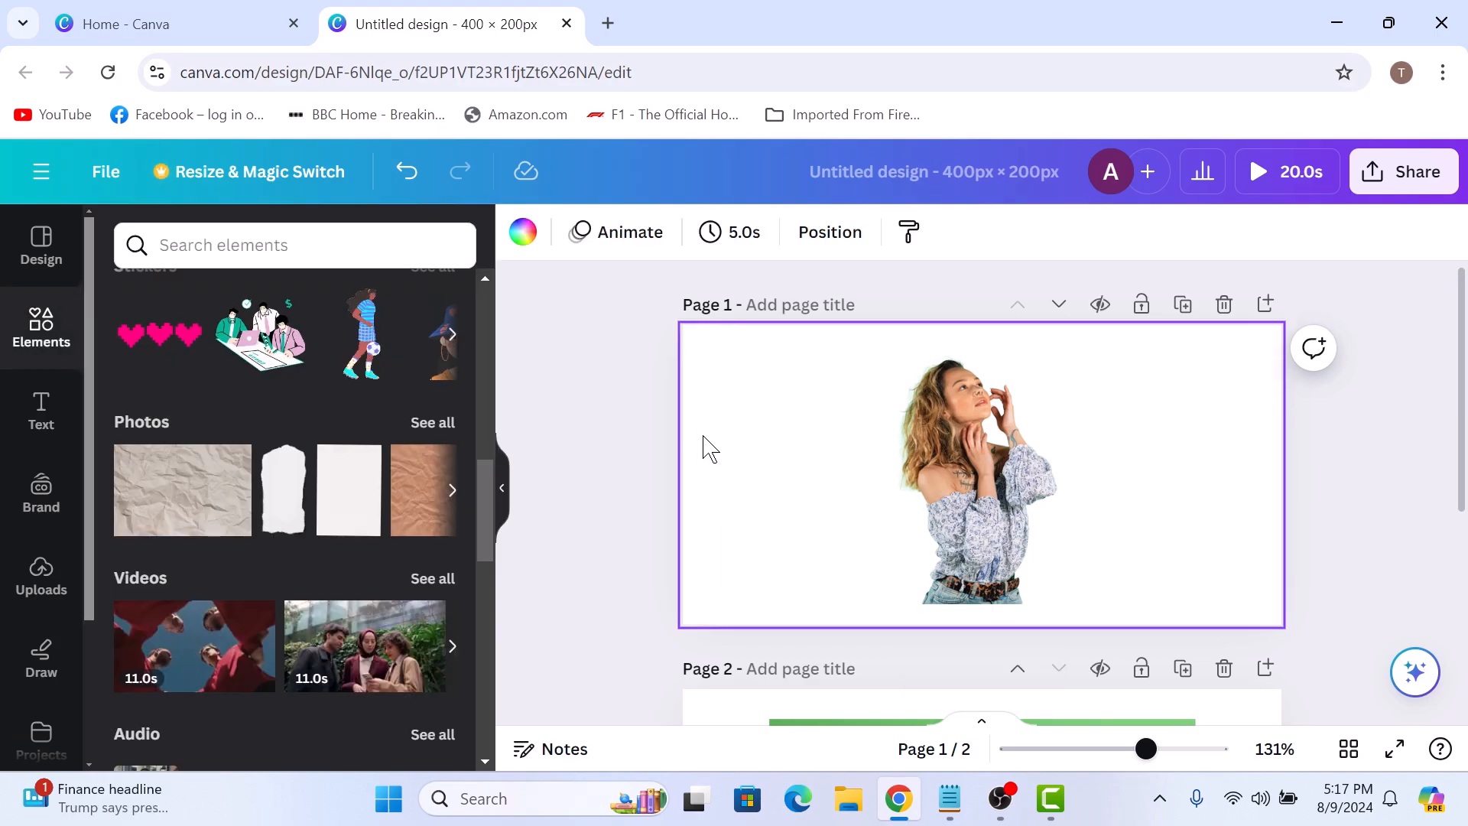
Scroll to page 2 and select the green-screen video of the waving woman.
scroll(down, 3)
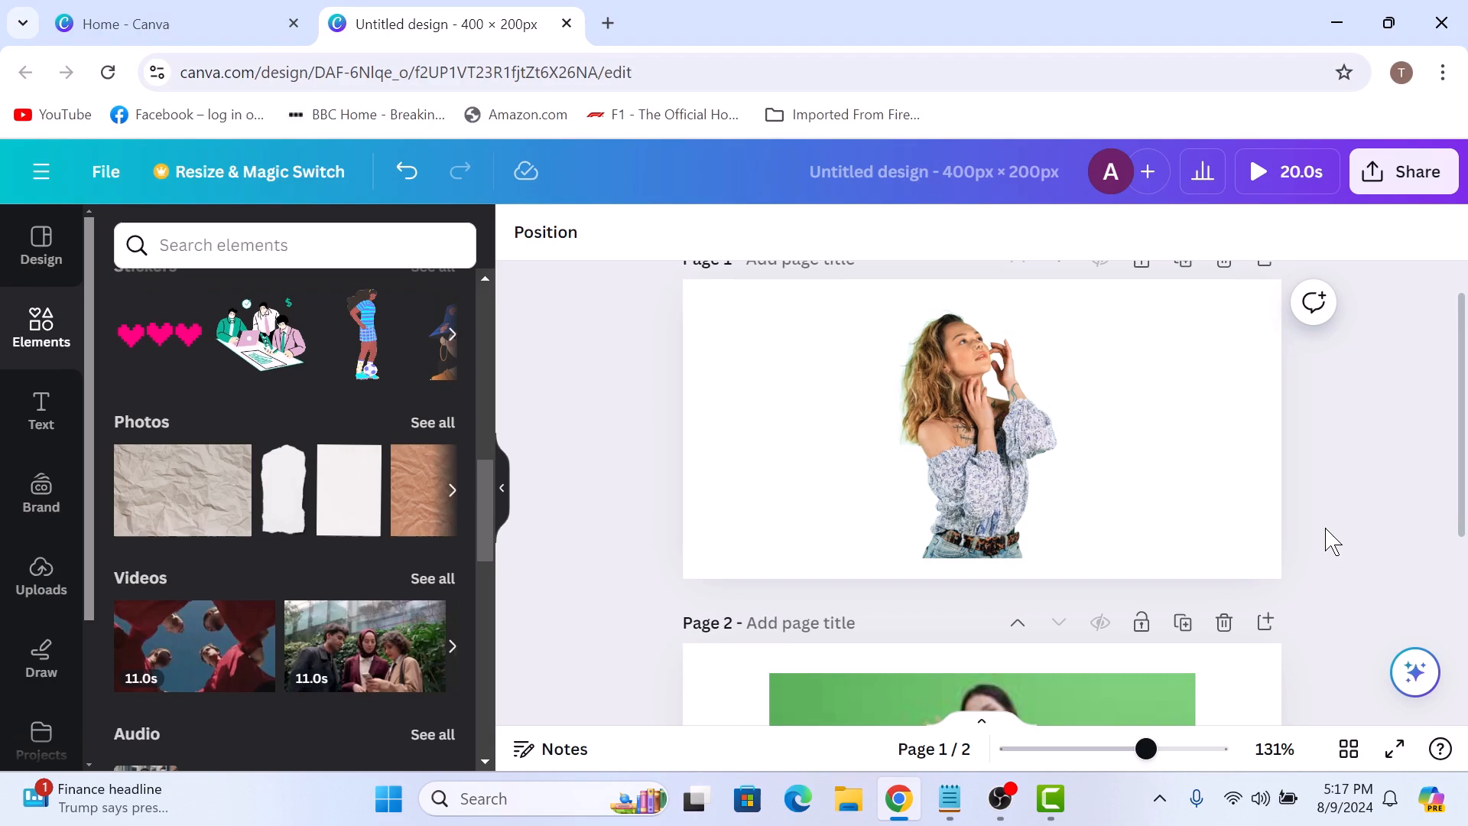
scroll(down, 3)
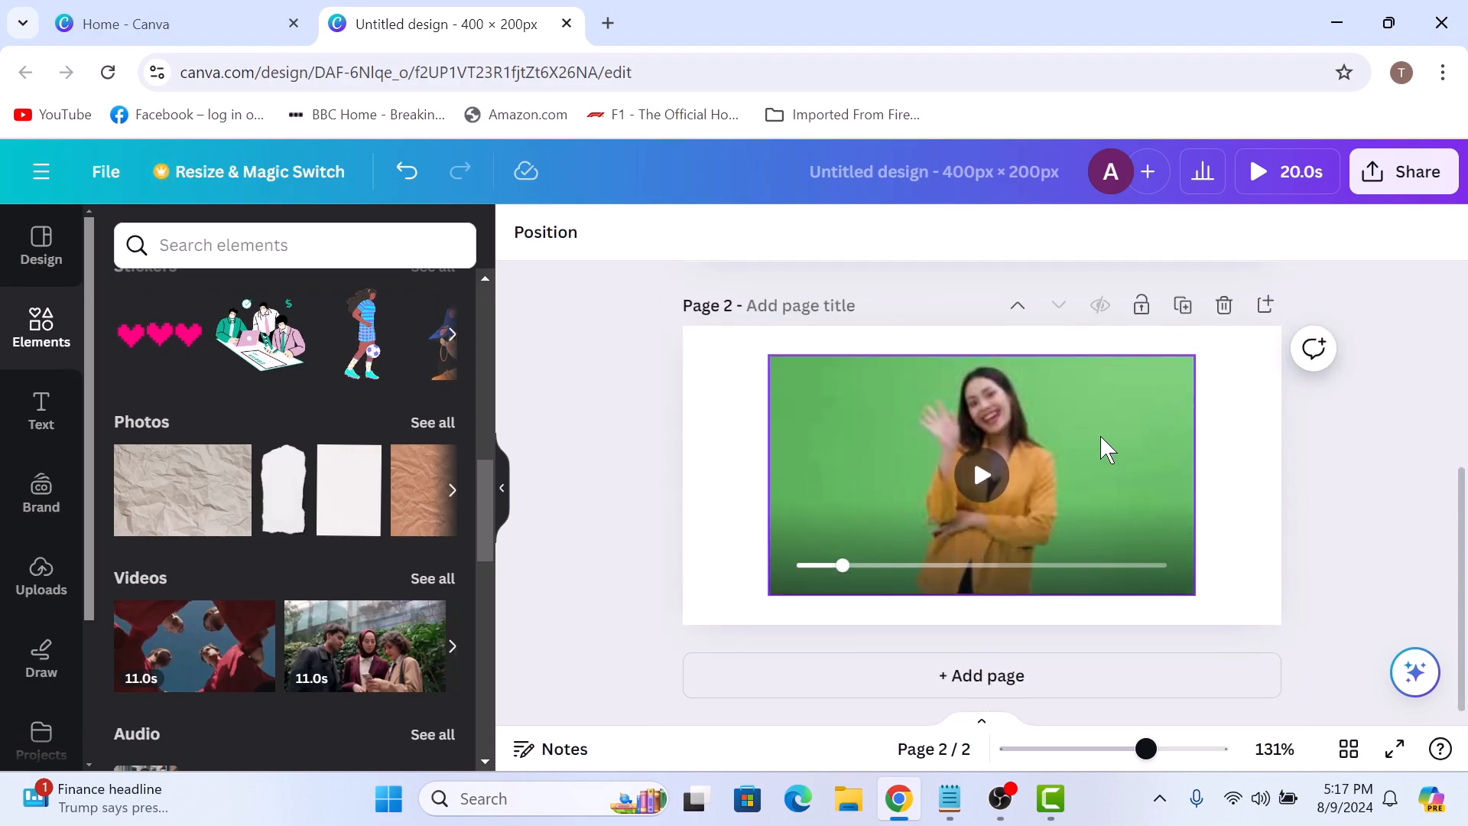
click(982, 474)
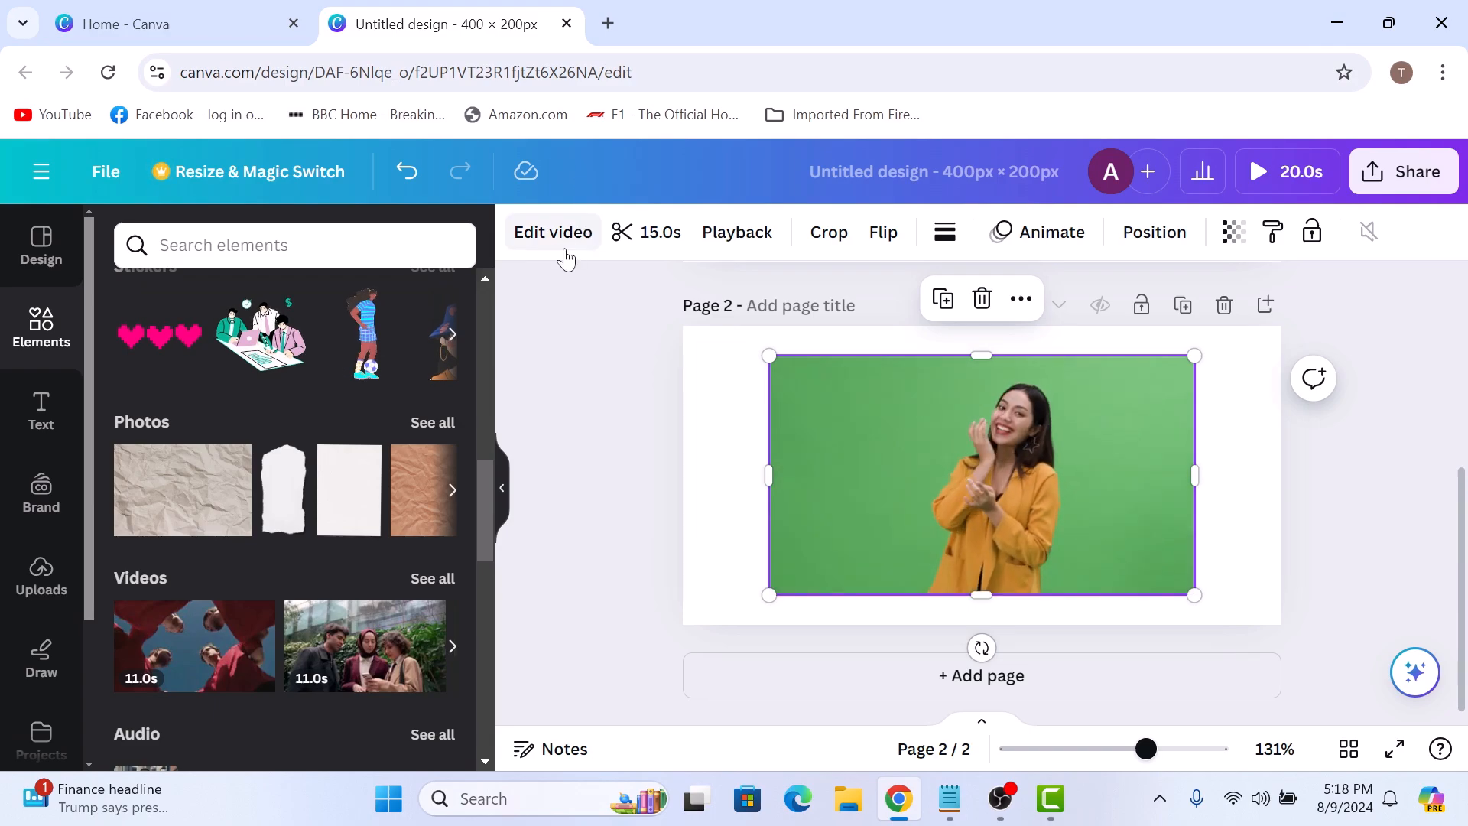
Apply BG Remover from Edit video, then play the clip to check the white background.
click(552, 230)
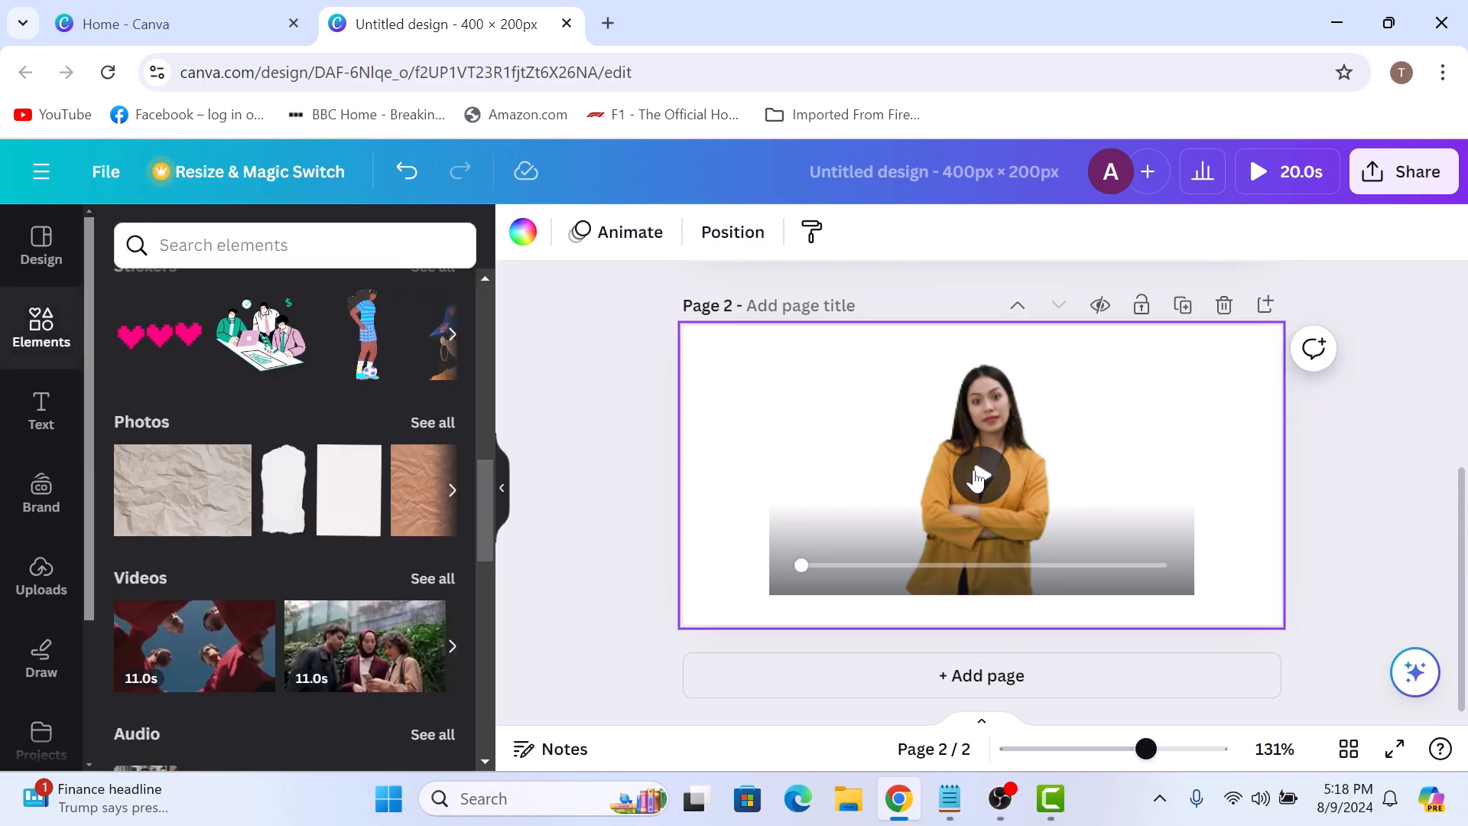
click(980, 476)
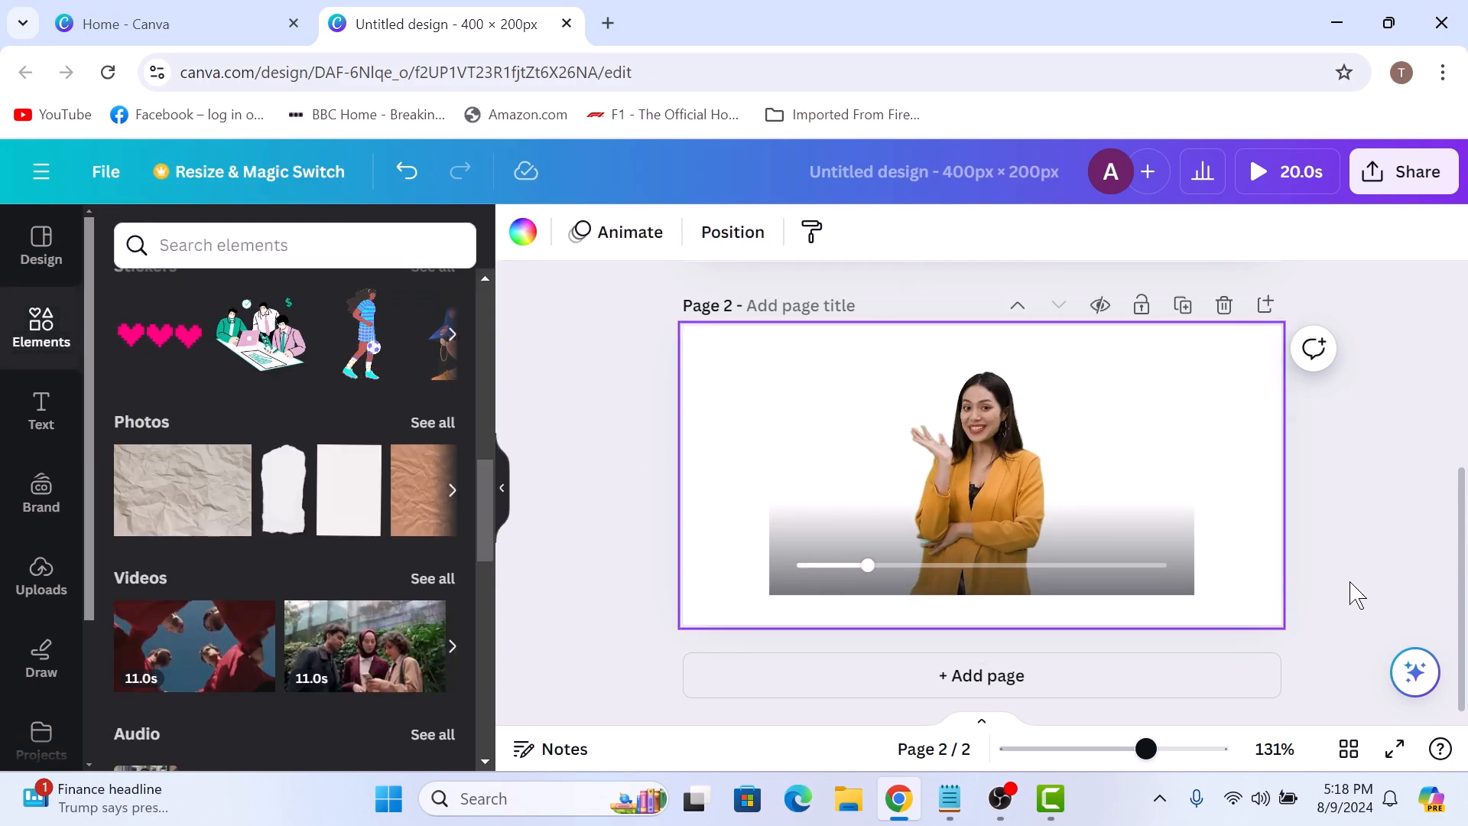